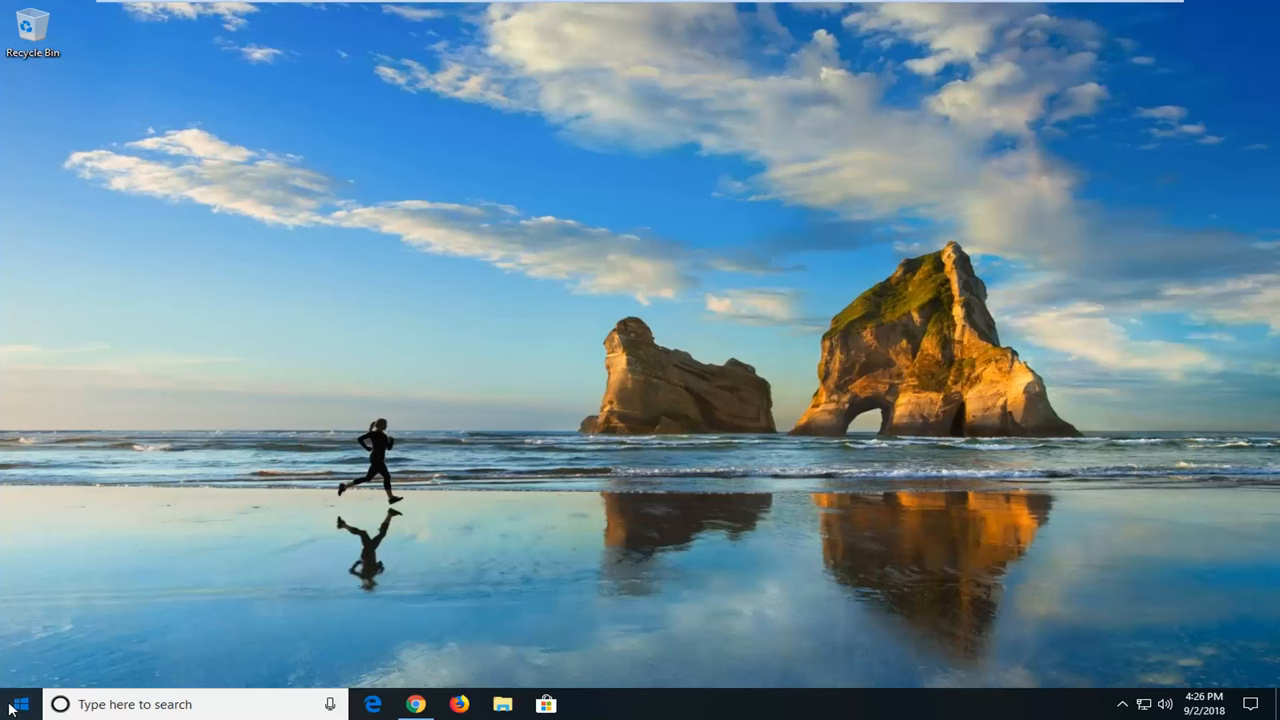
Search the Start menu for 'control panel' and launch the Control Panel app.
click(13, 704)
text(control panel)
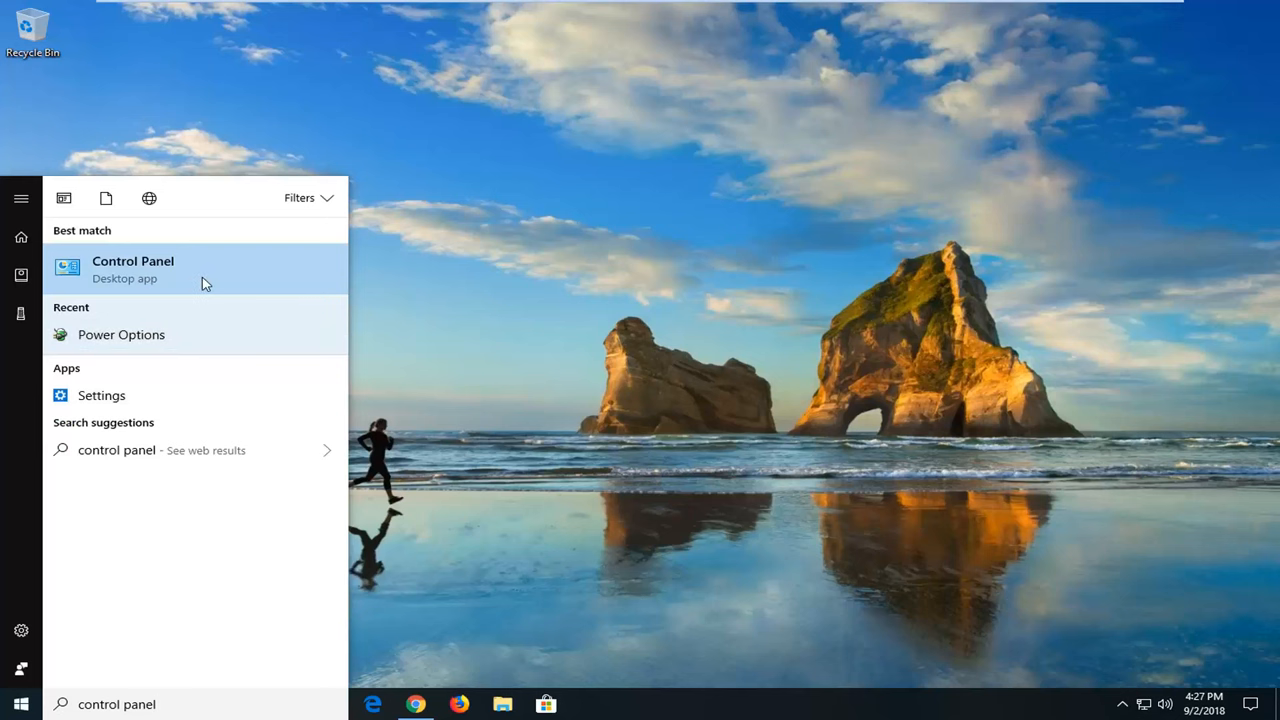
click(132, 268)
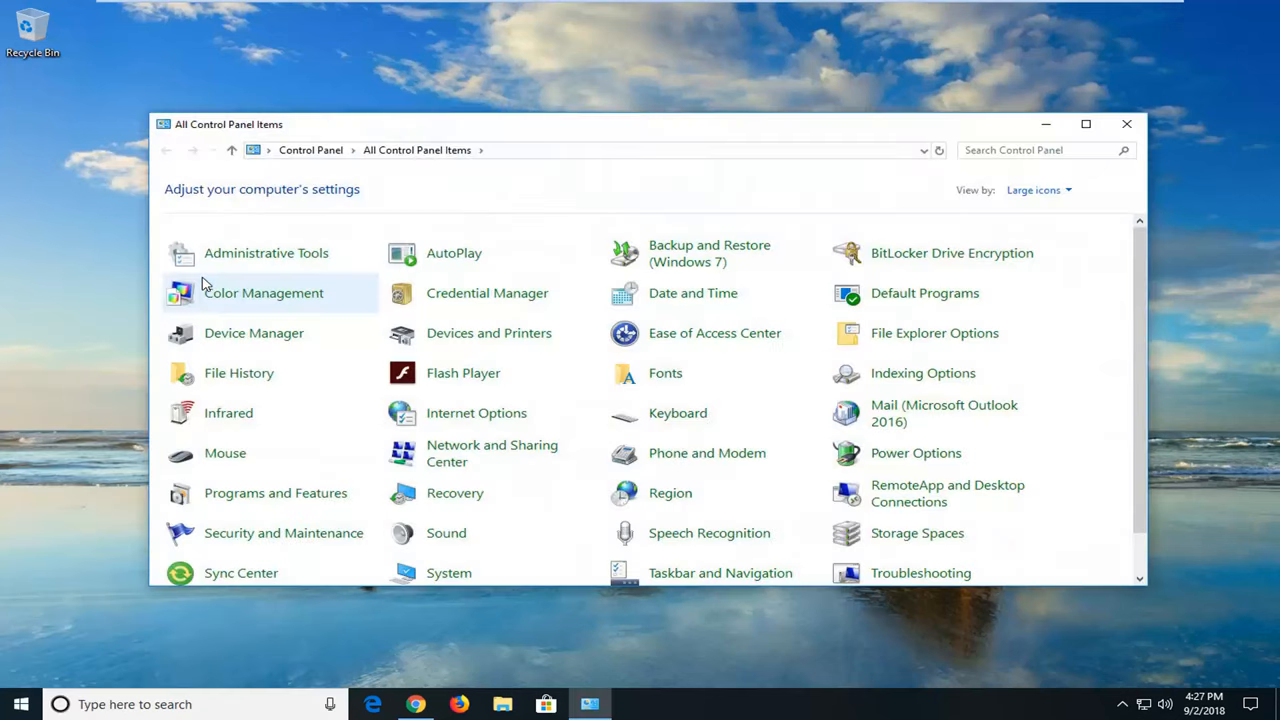
mouse_move(1038, 190)
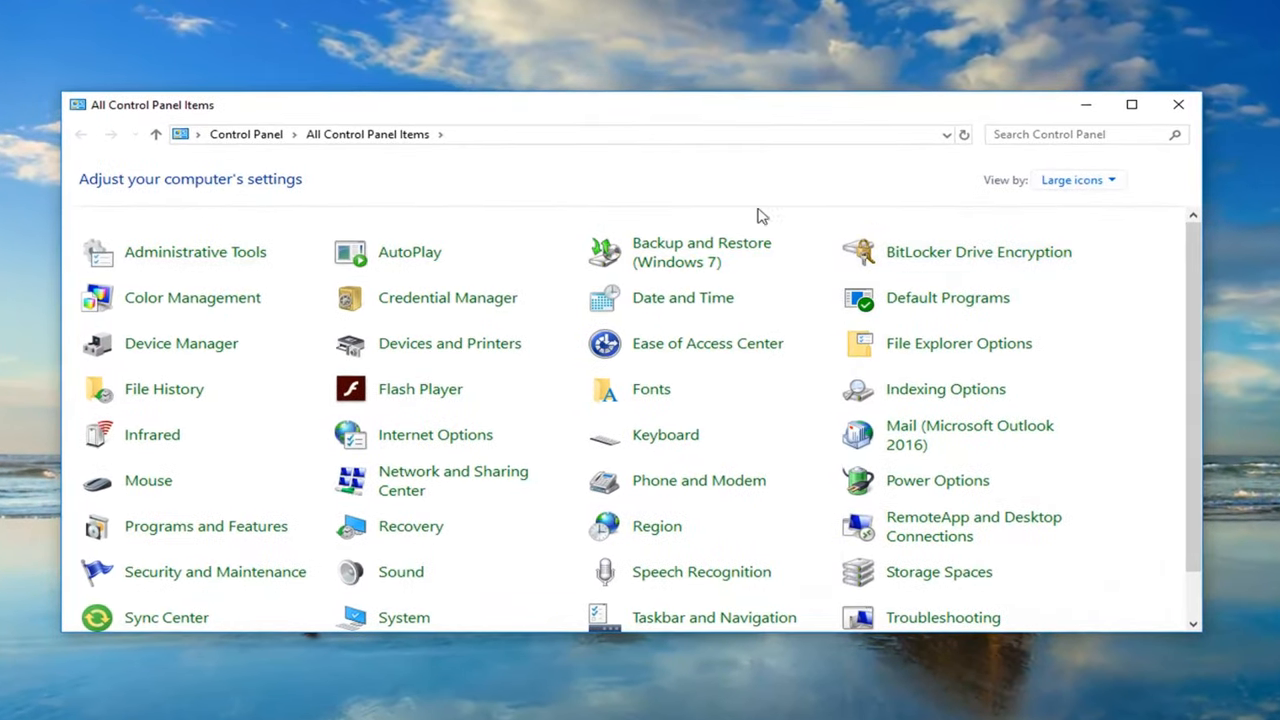
mouse_move(937, 480)
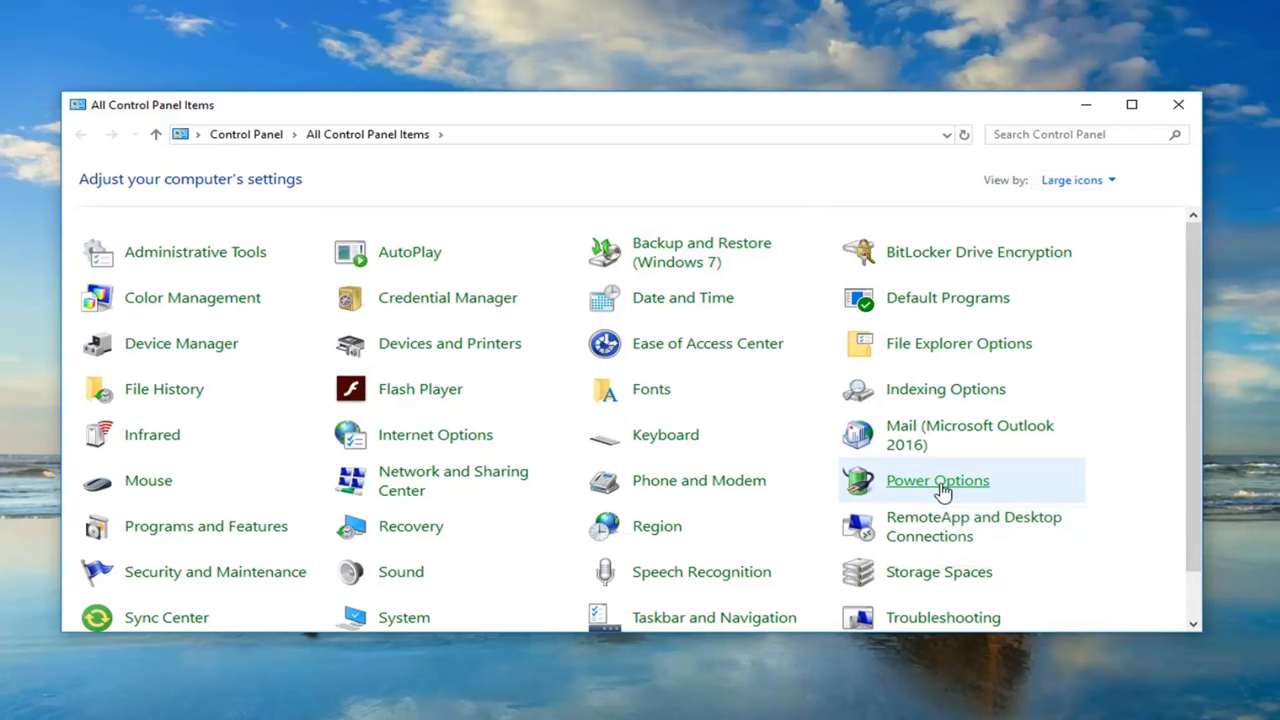
Open Power Options and edit the settings of the Balanced (recommended) plan.
click(937, 480)
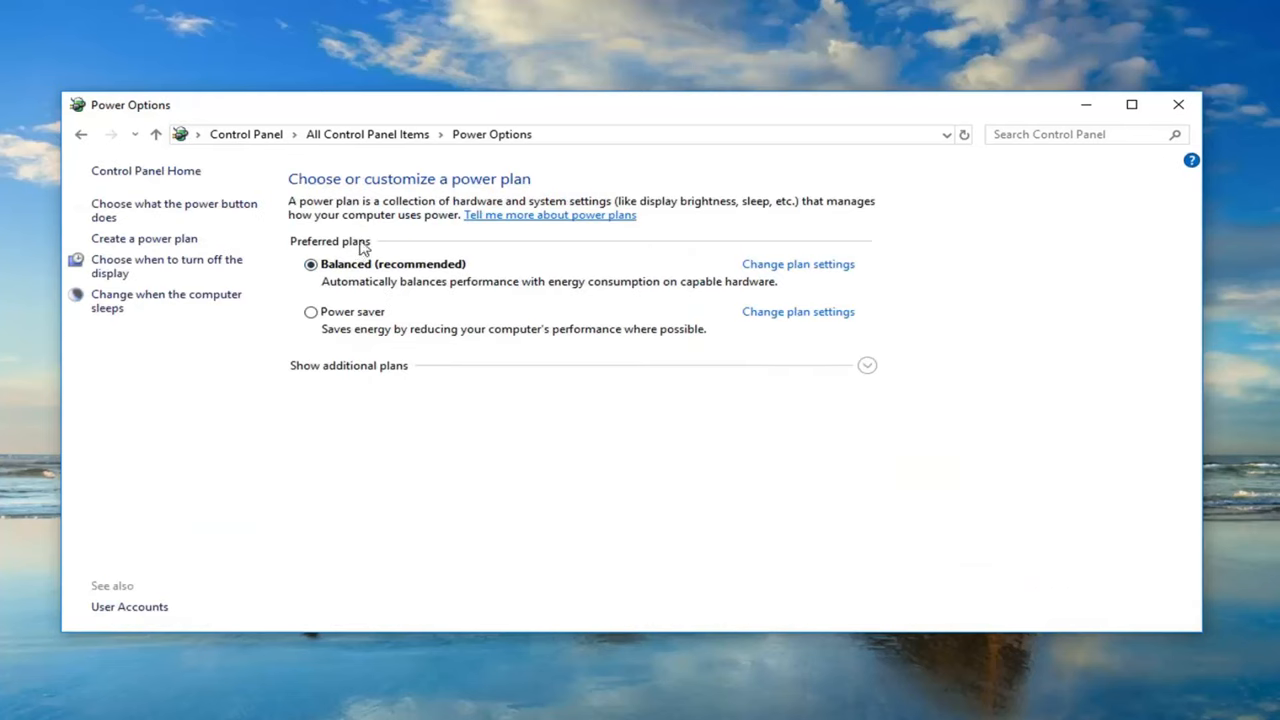
mouse_move(812, 272)
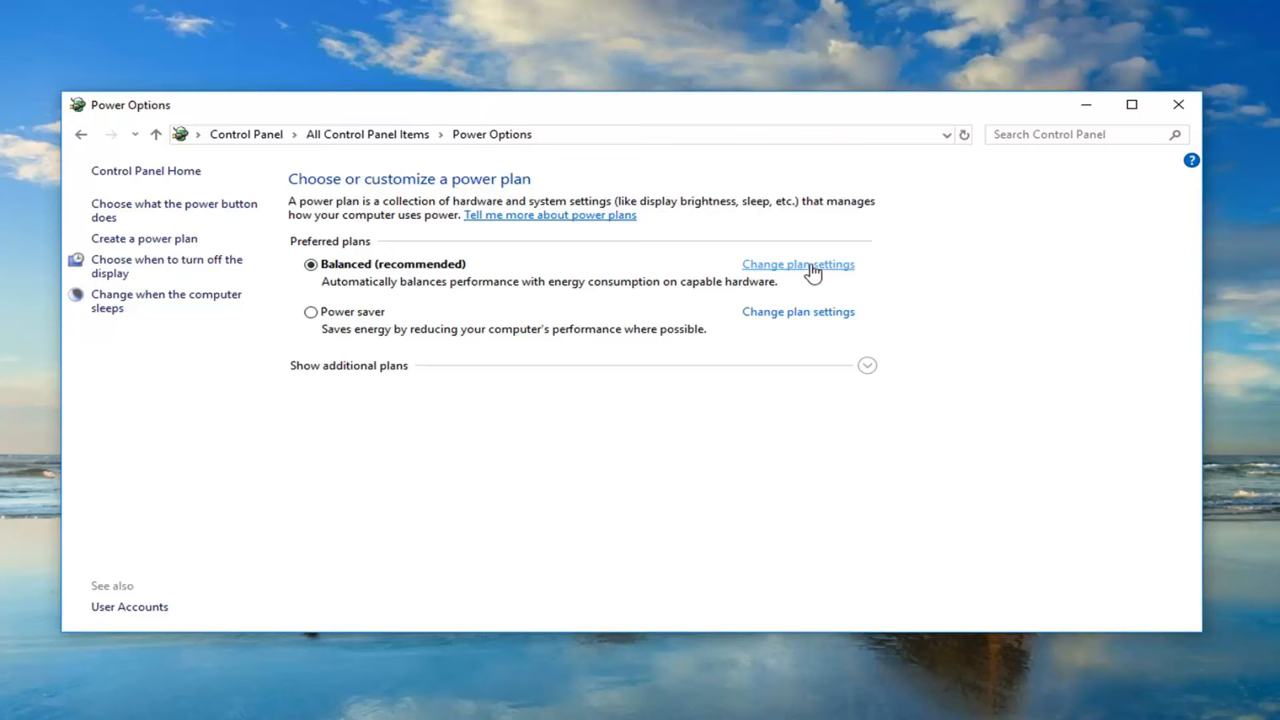
mouse_move(795, 273)
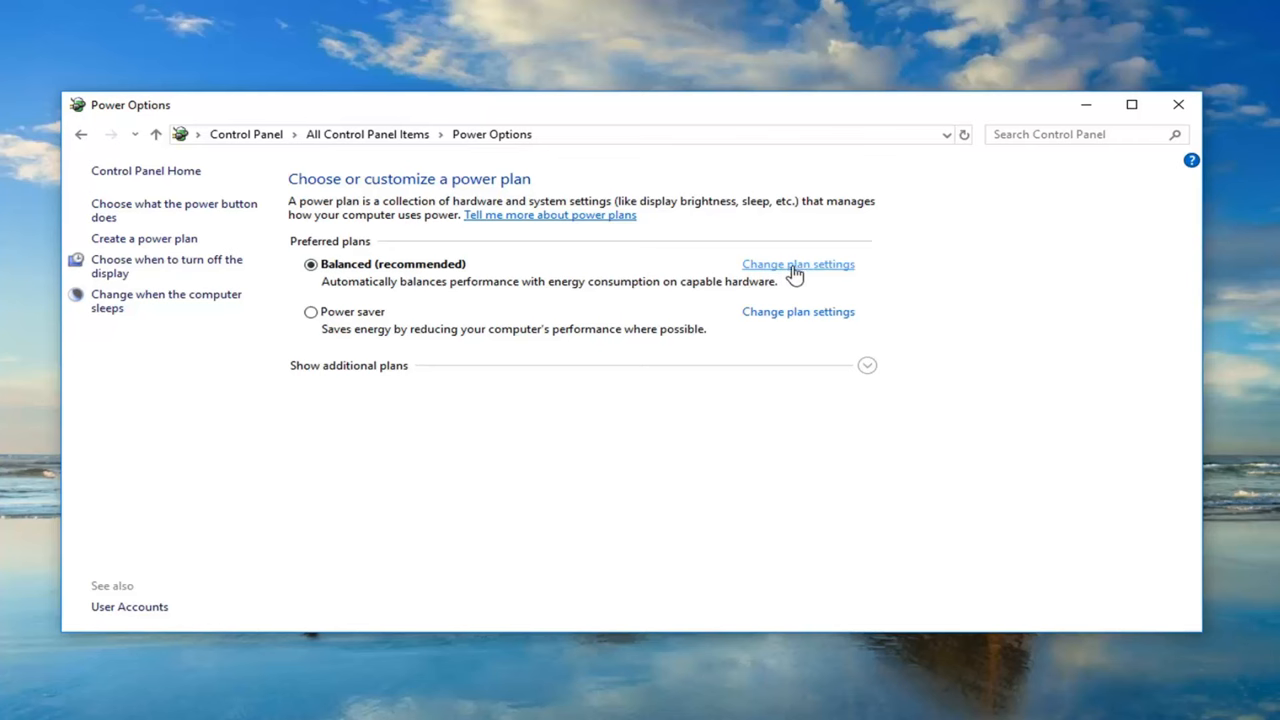
click(797, 263)
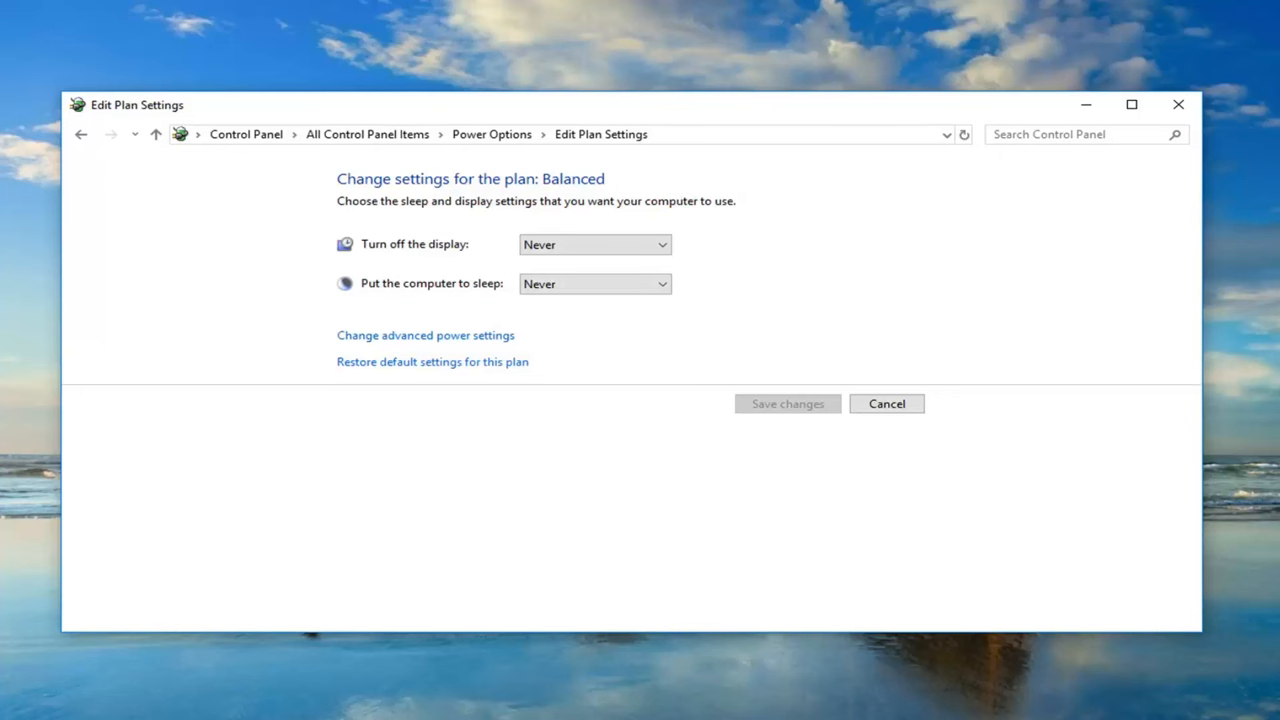
mouse_move(427, 356)
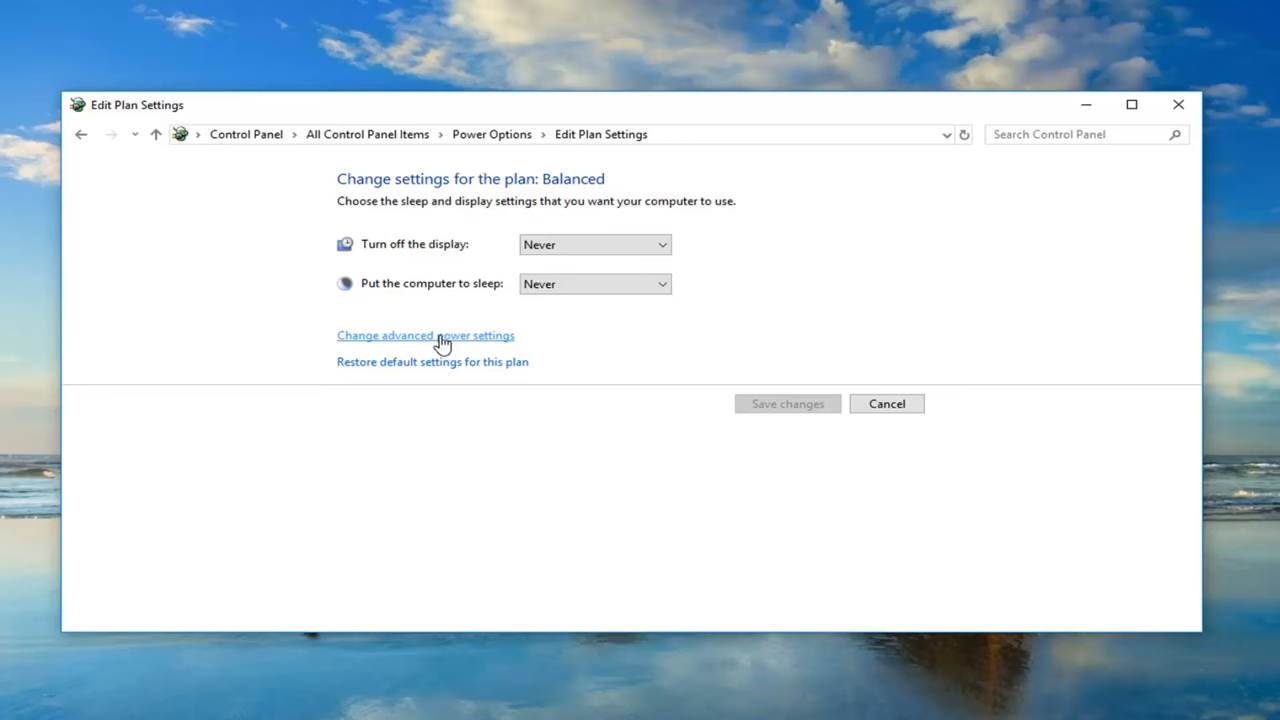
Open the Balanced plan's advanced settings and expand PCI Express > Link State Power Management.
click(425, 335)
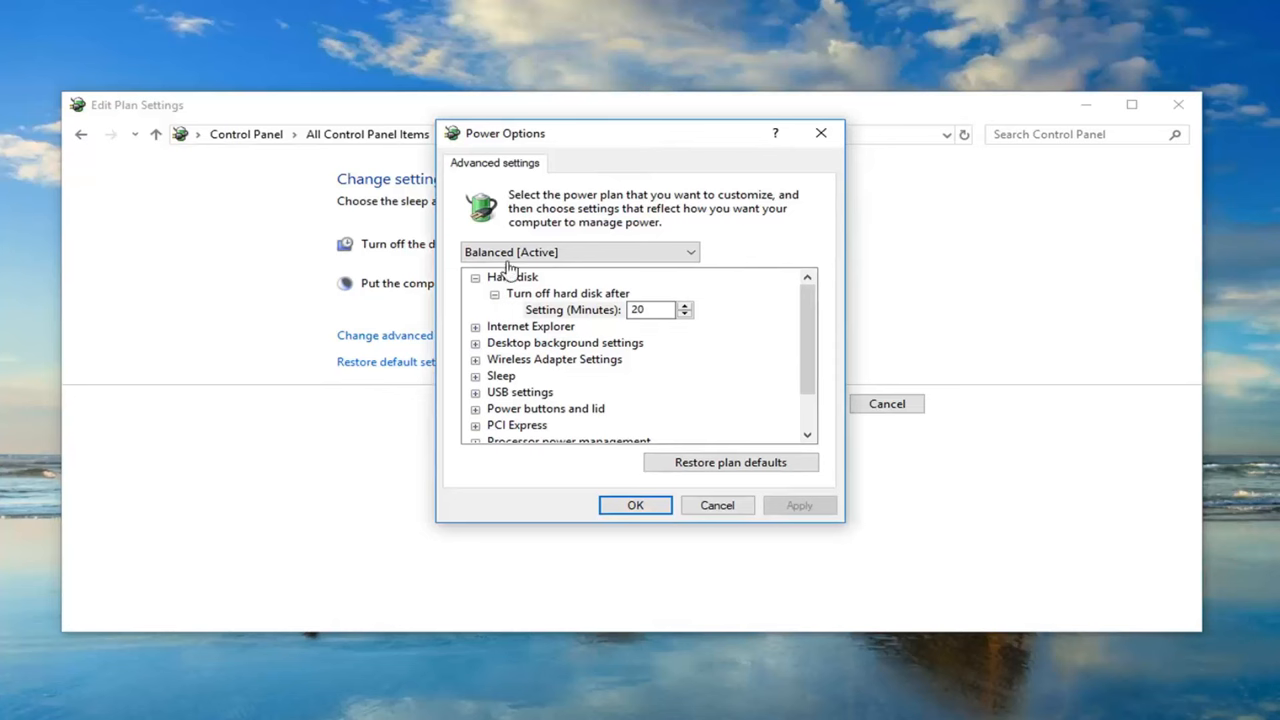
mouse_move(808, 343)
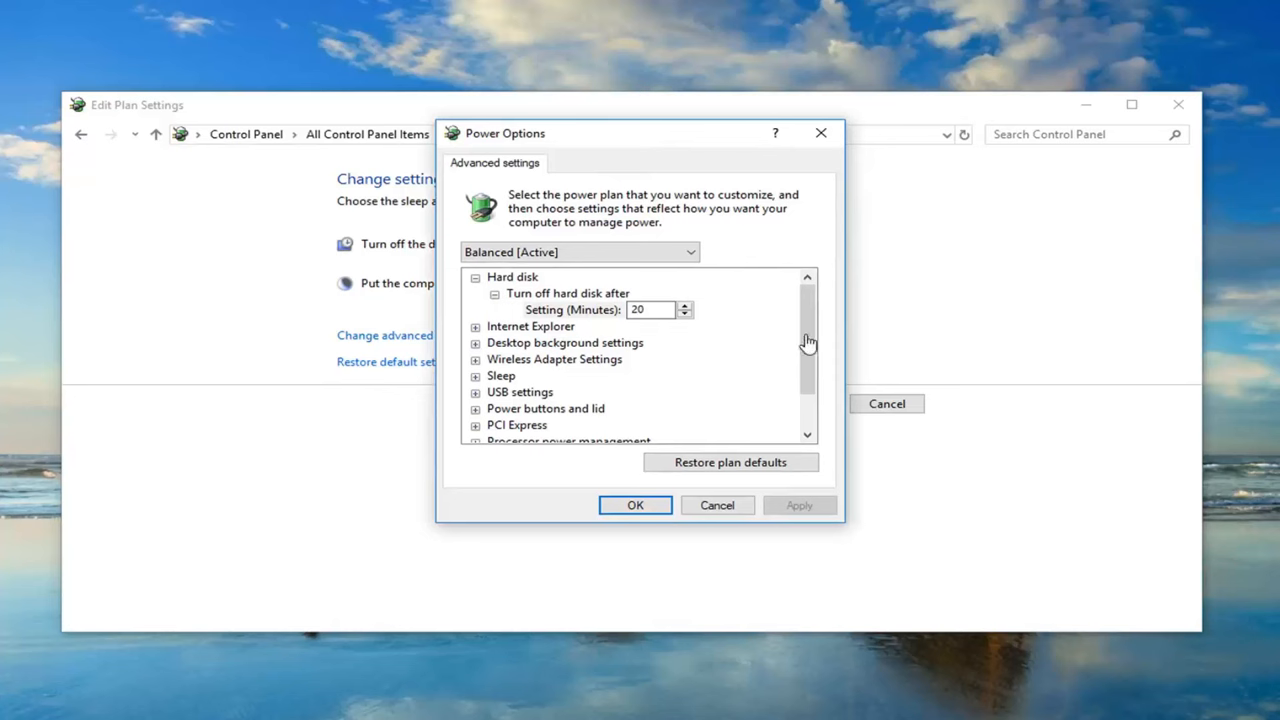
scroll(down, 3)
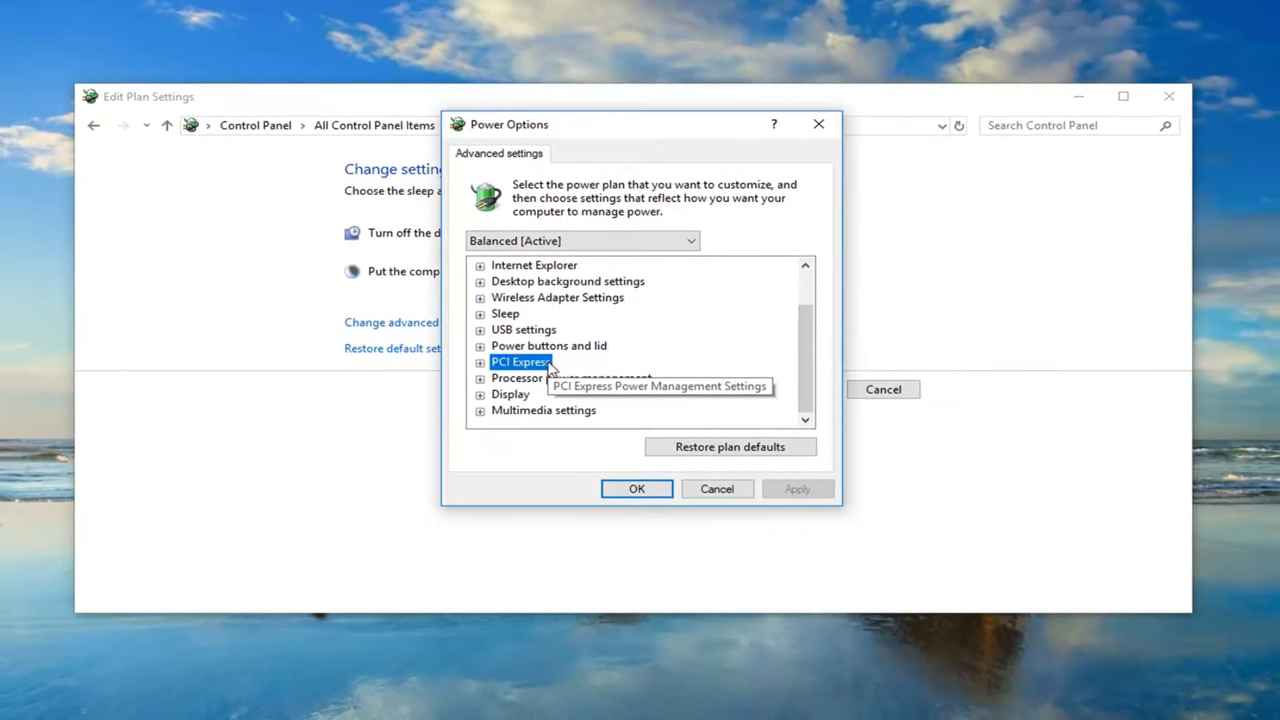
click(480, 361)
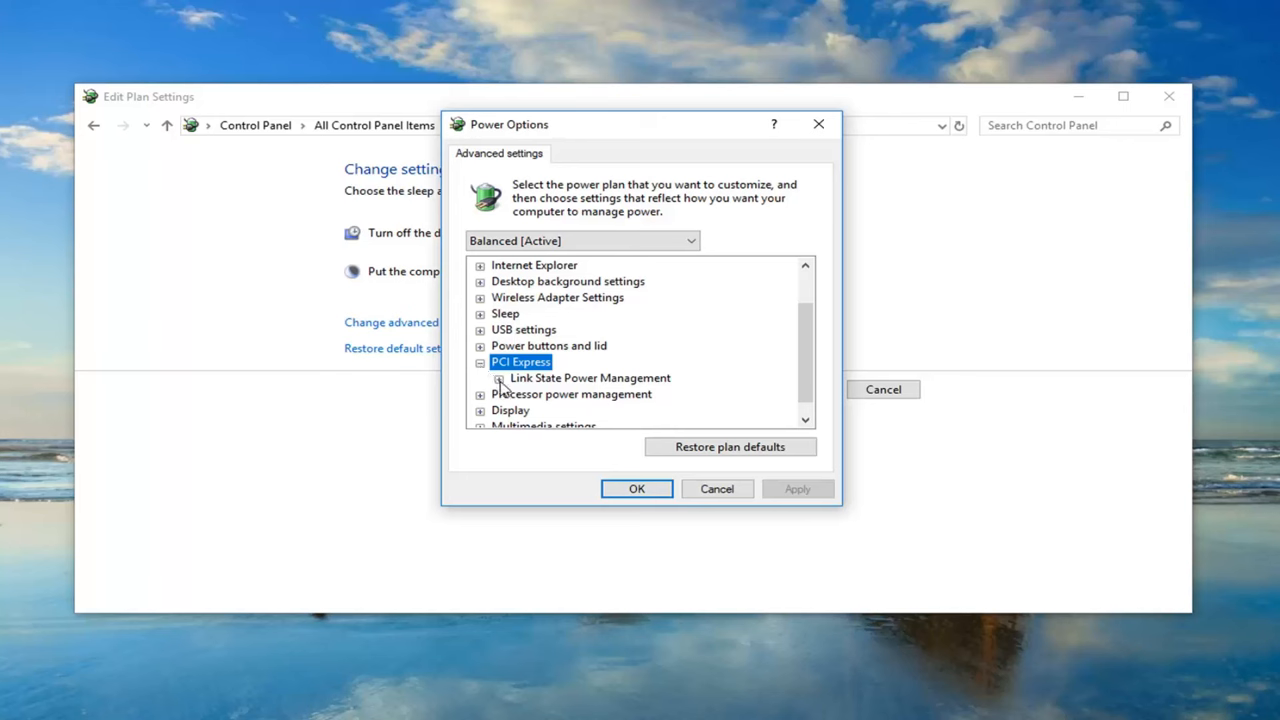
click(499, 378)
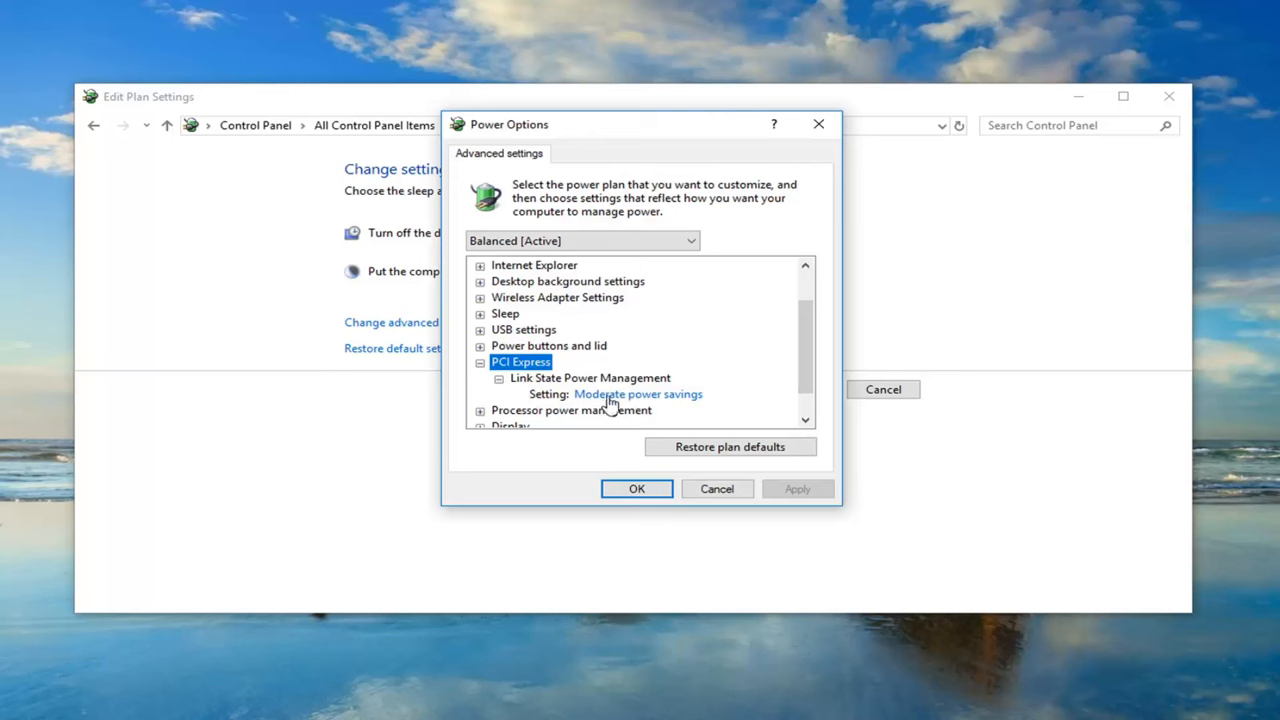
Set Link State Power Management to Off and apply the change.
click(637, 393)
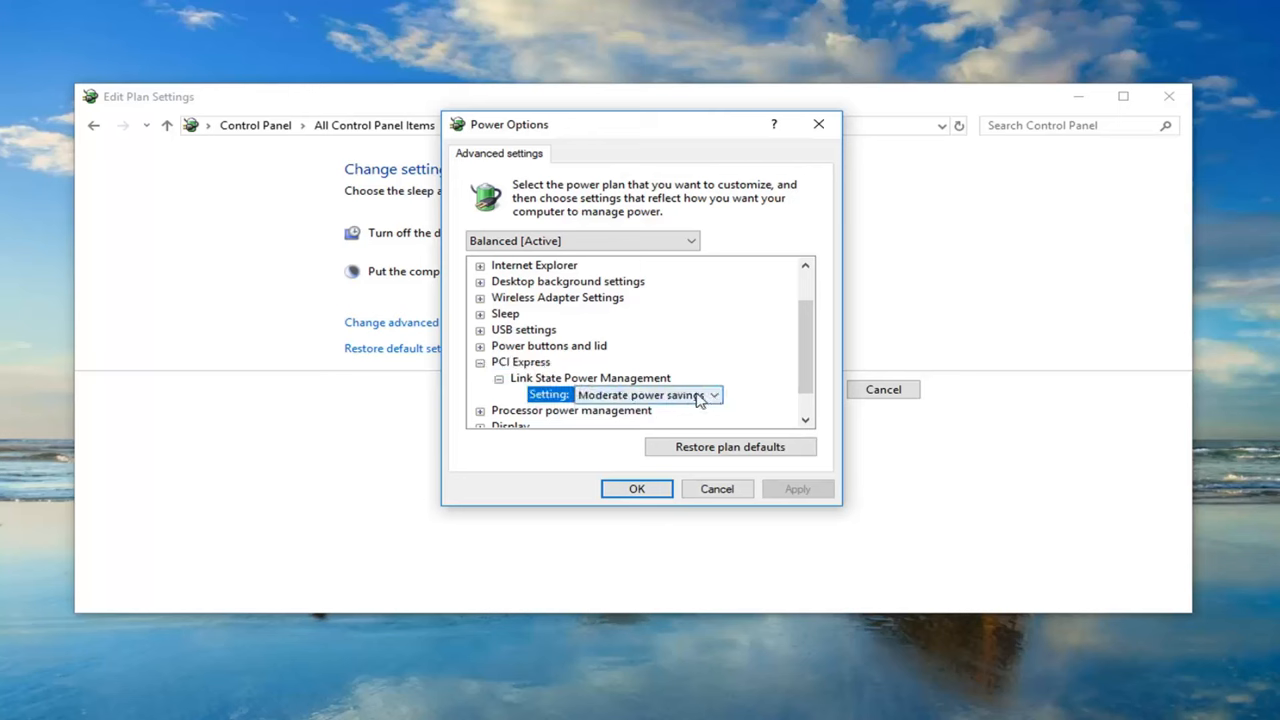
click(645, 394)
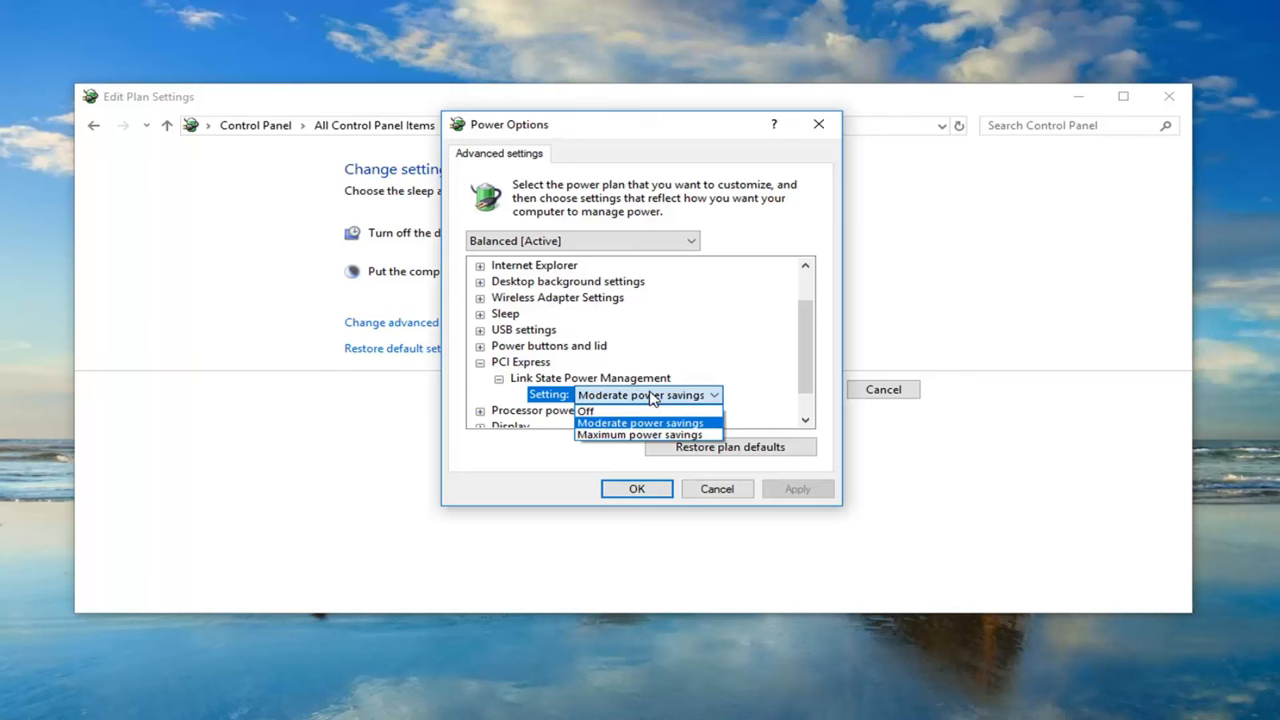
mouse_move(586, 411)
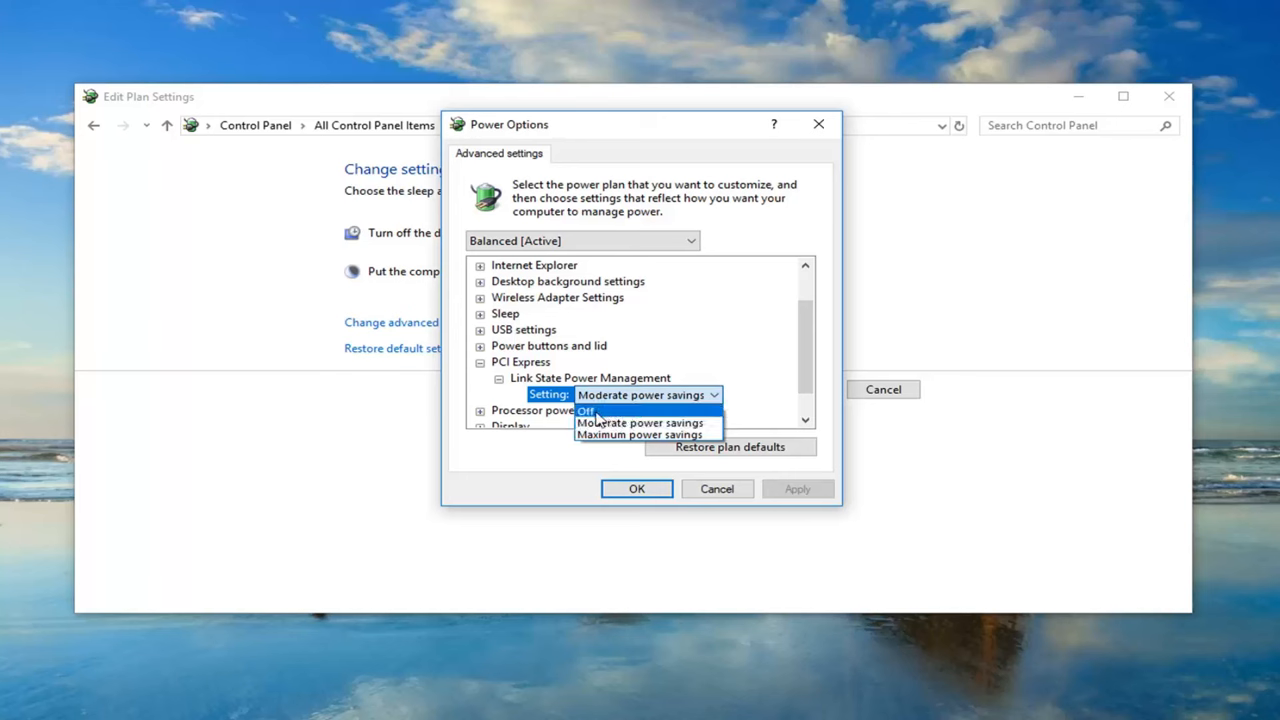
click(586, 410)
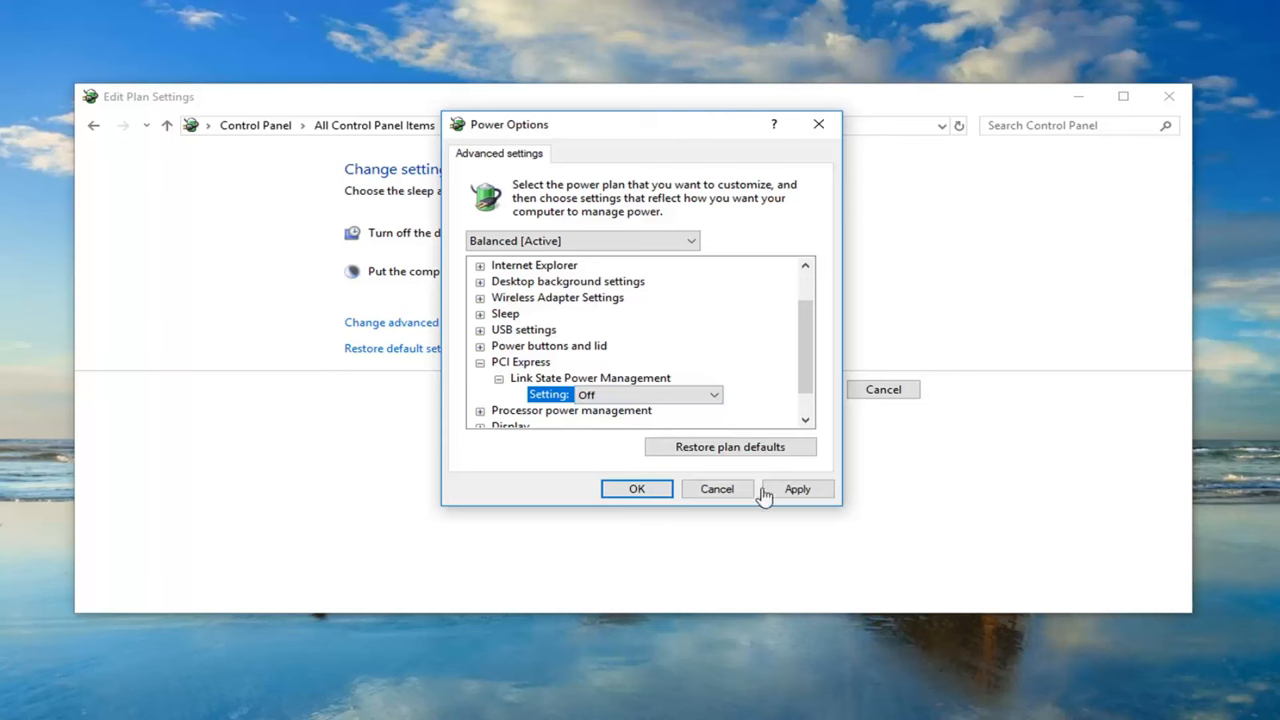
click(636, 489)
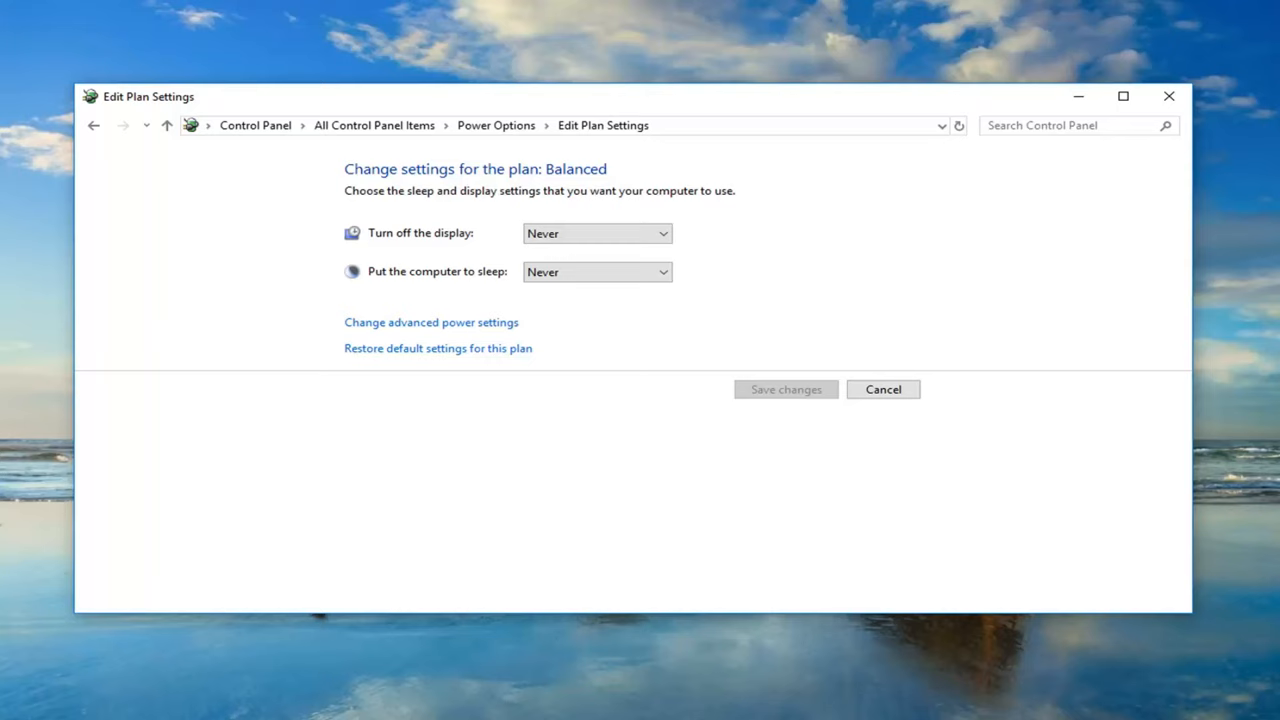
mouse_move(1166, 92)
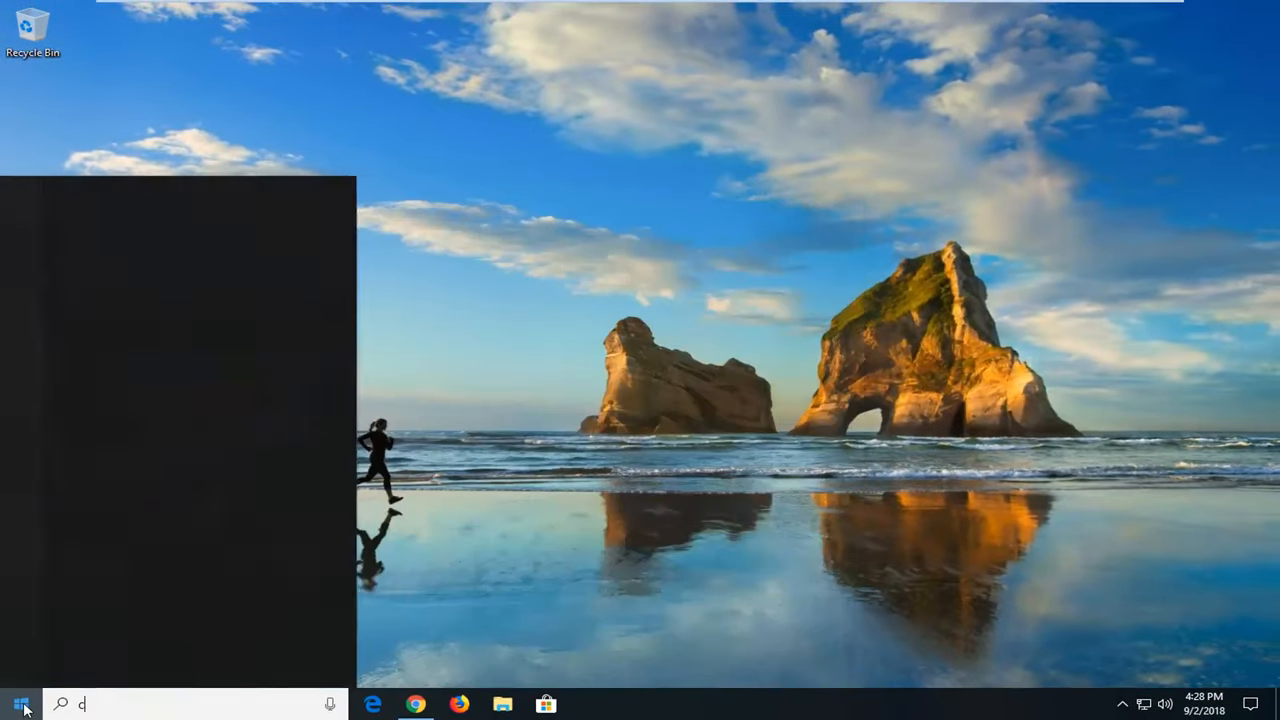
Search 'cmd' and run Command Prompt as administrator, approving the UAC prompt.
text(cmd)
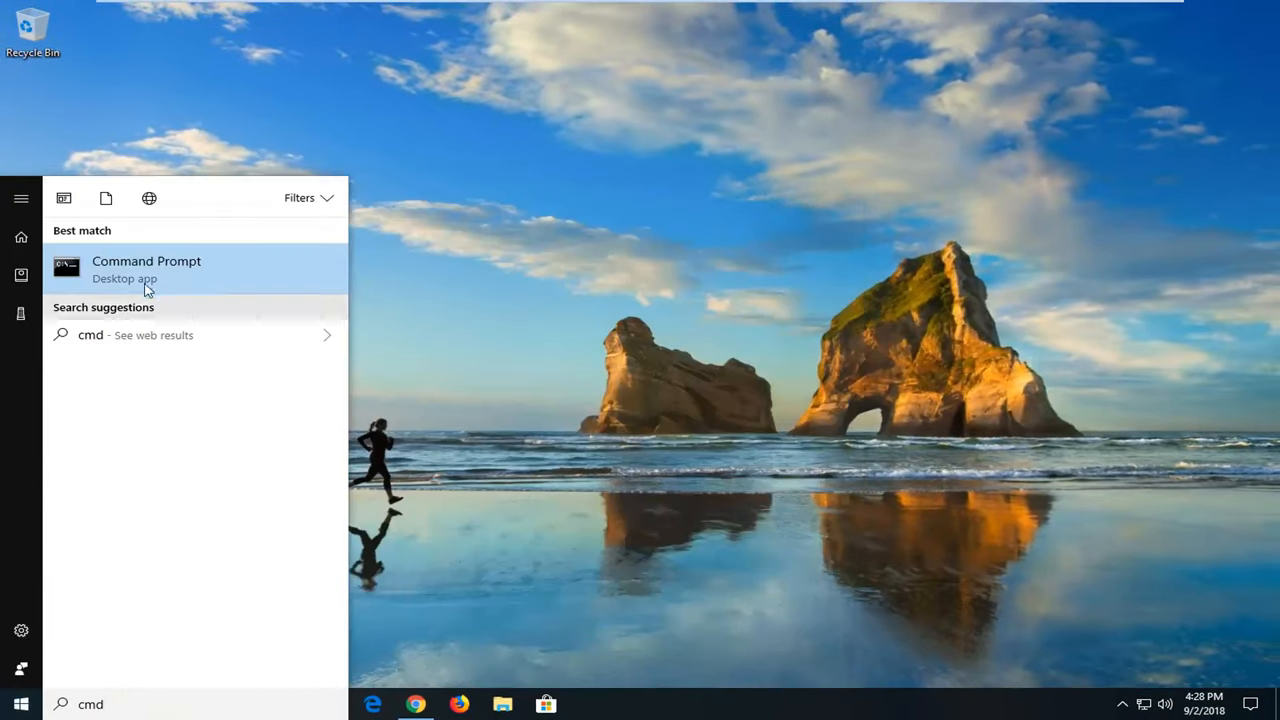
right_click(146, 268)
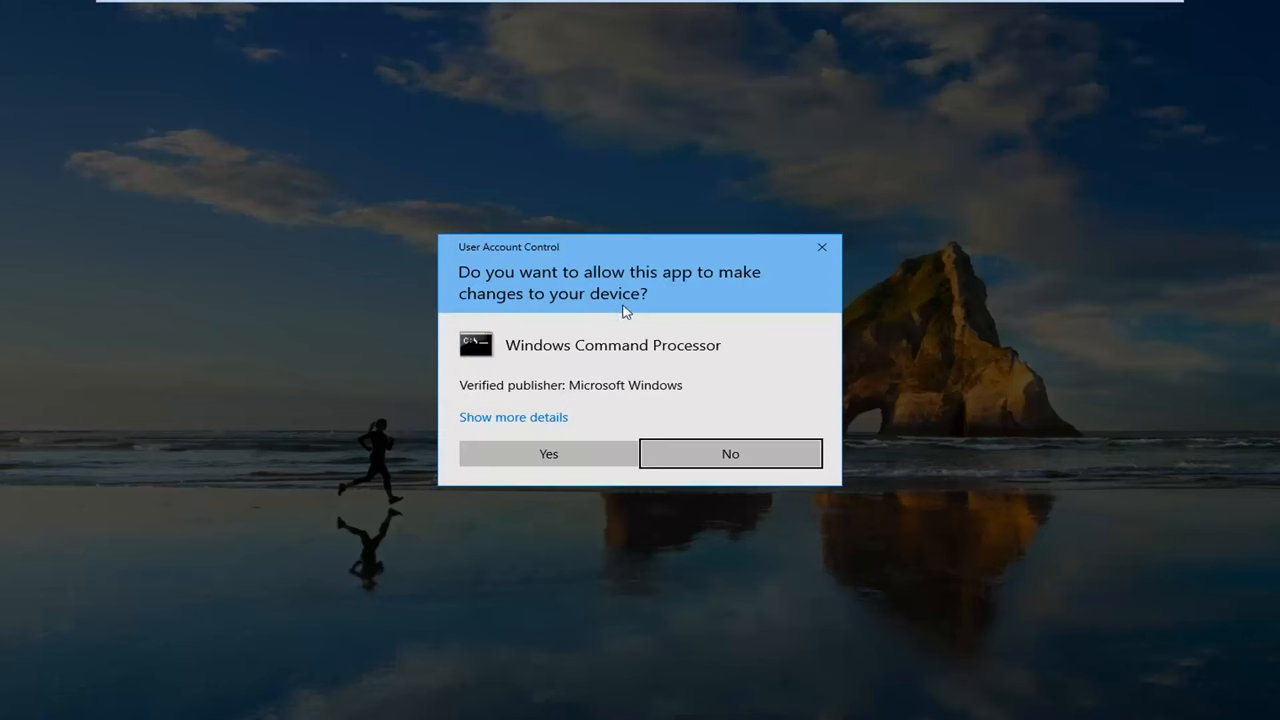
click(548, 453)
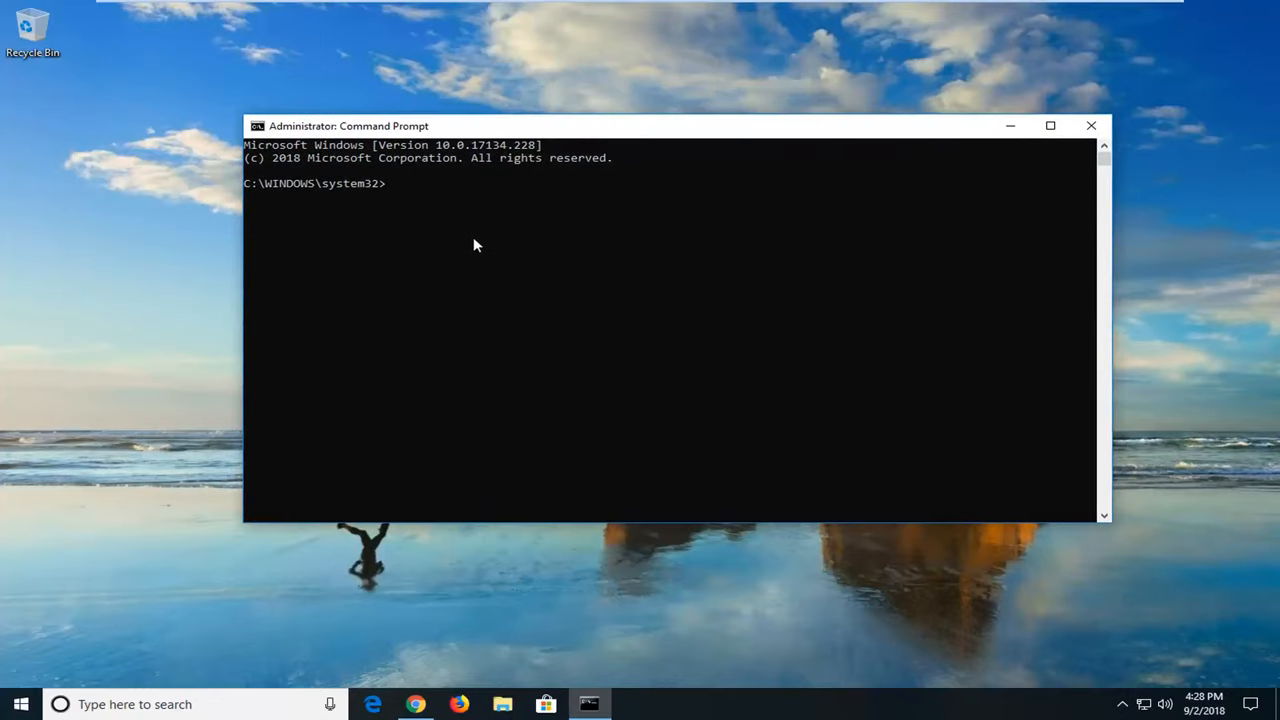
Run 'powercfg -h off' to disable hibernation, then close the console.
text(pow)
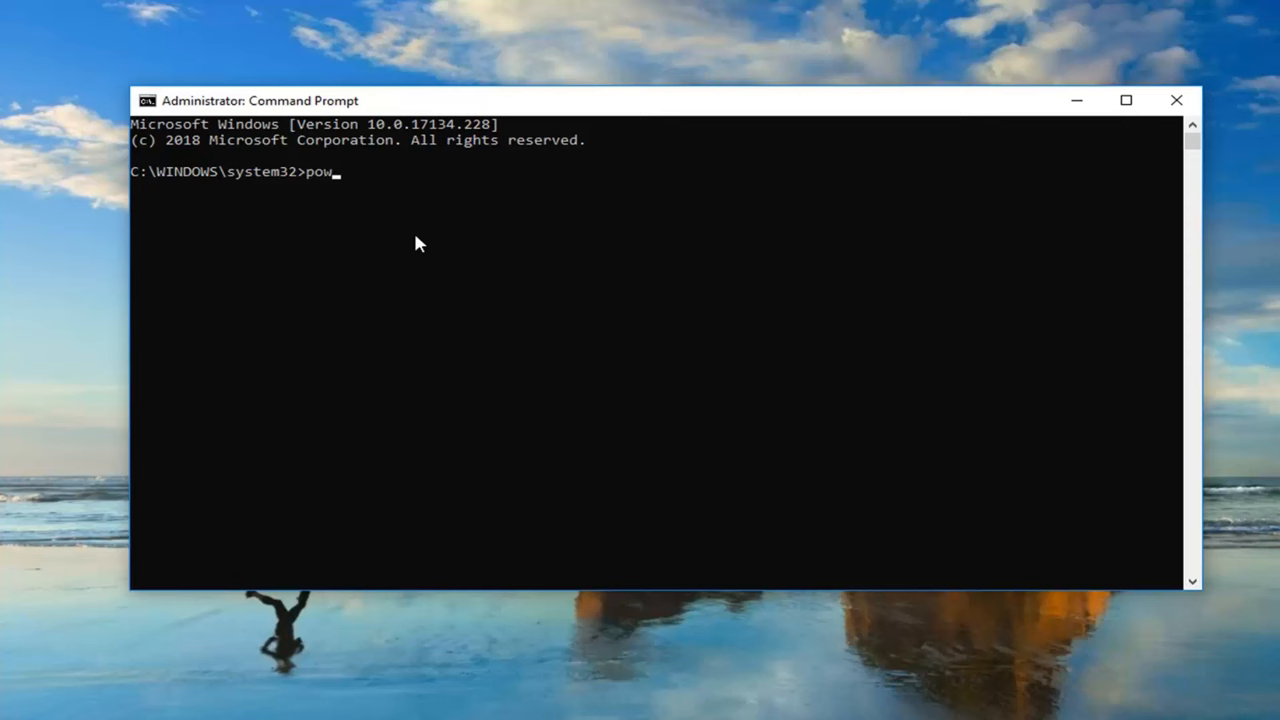
text(erc)
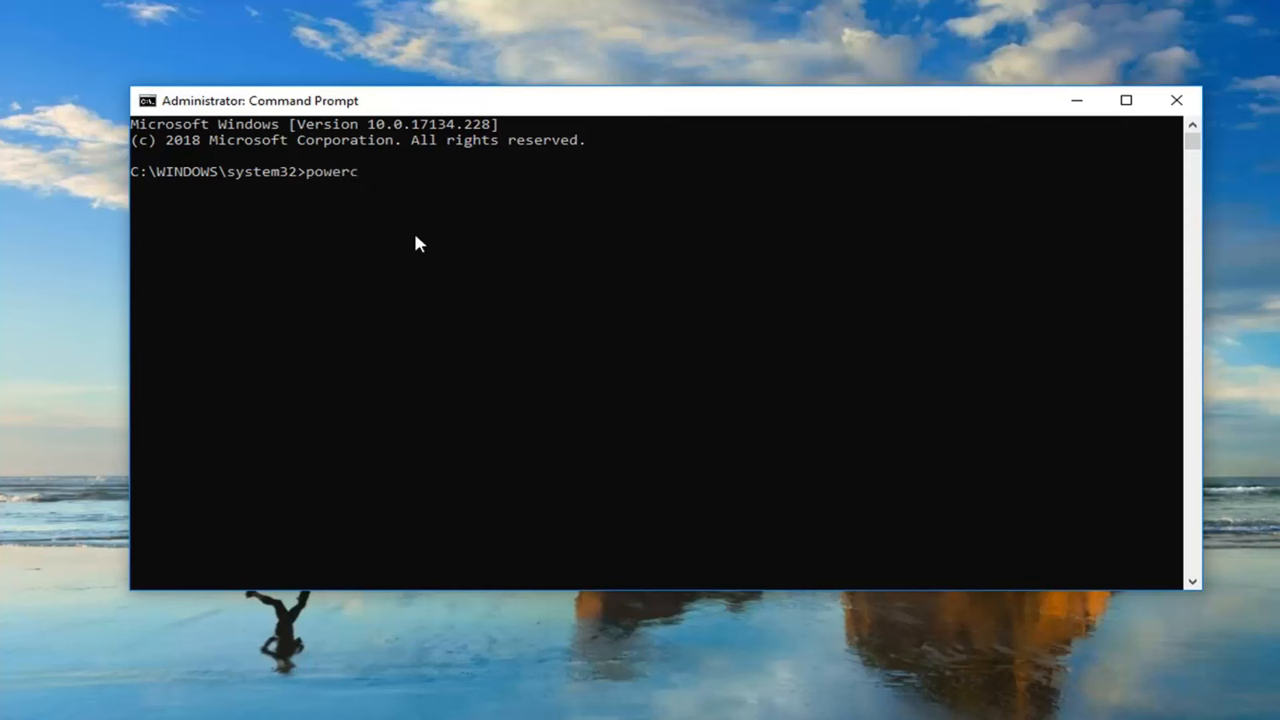
text(fg)
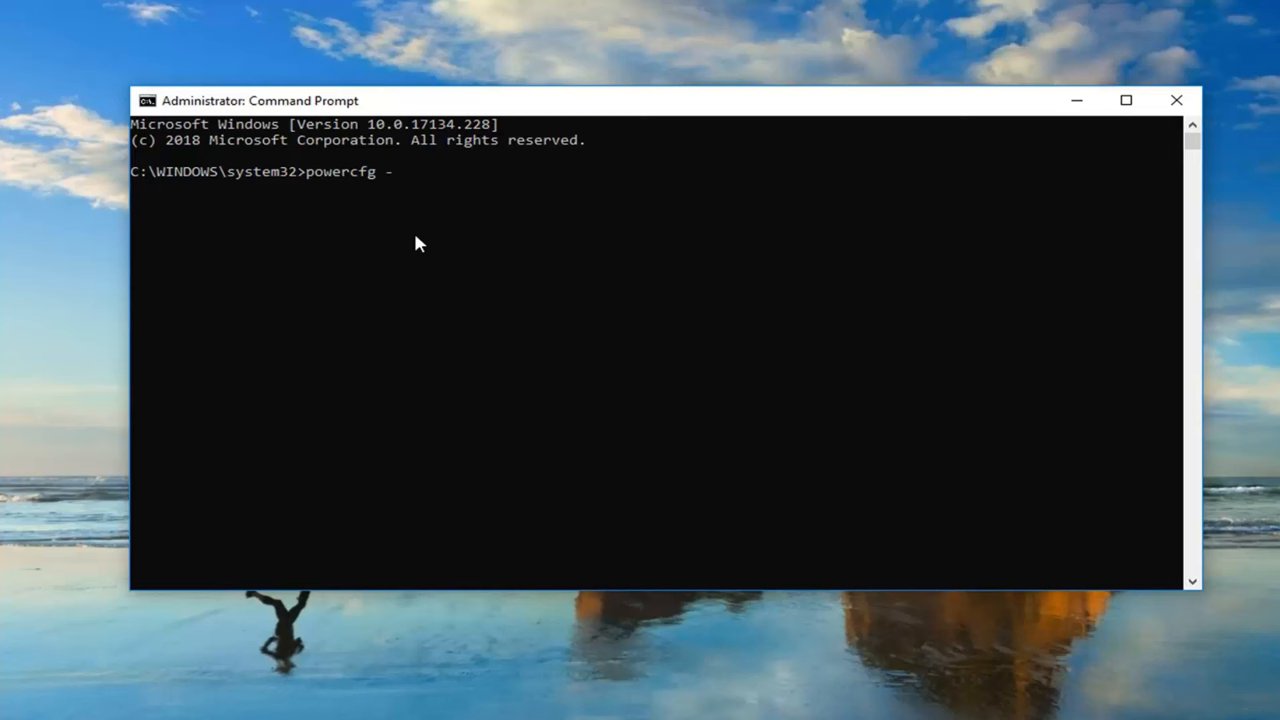
text(h)
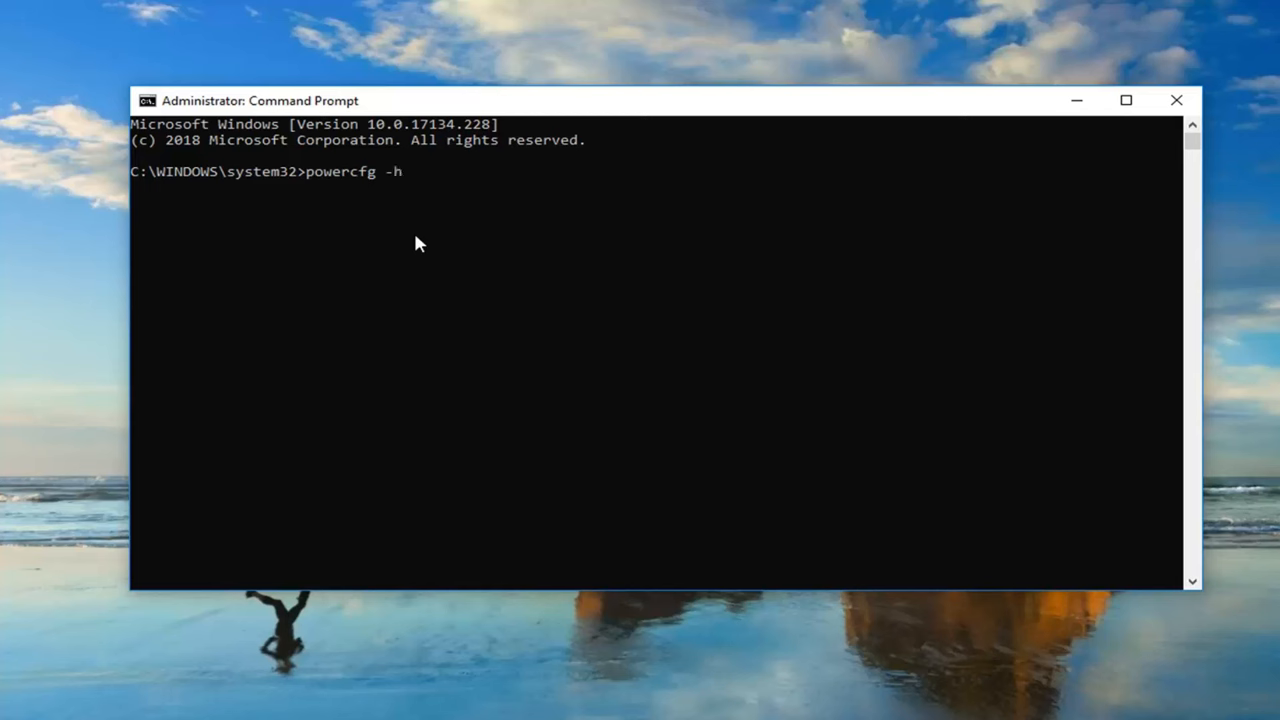
text(off)
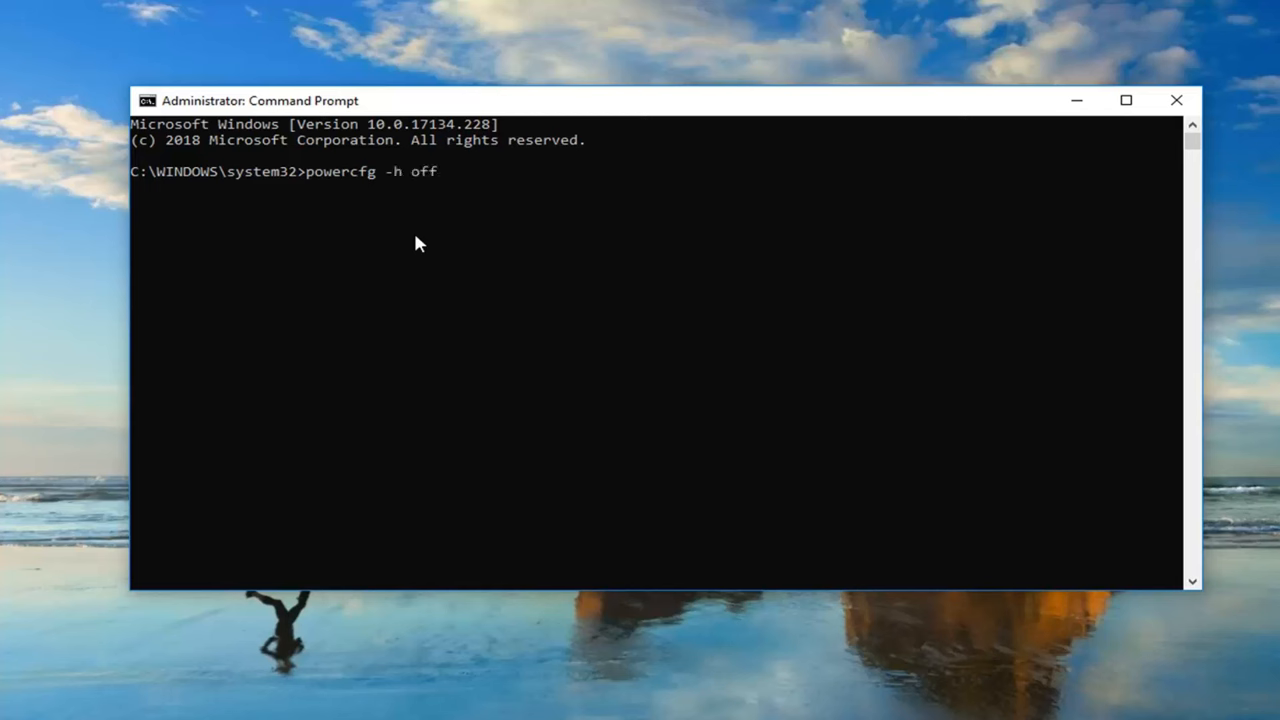
mouse_move(380, 188)
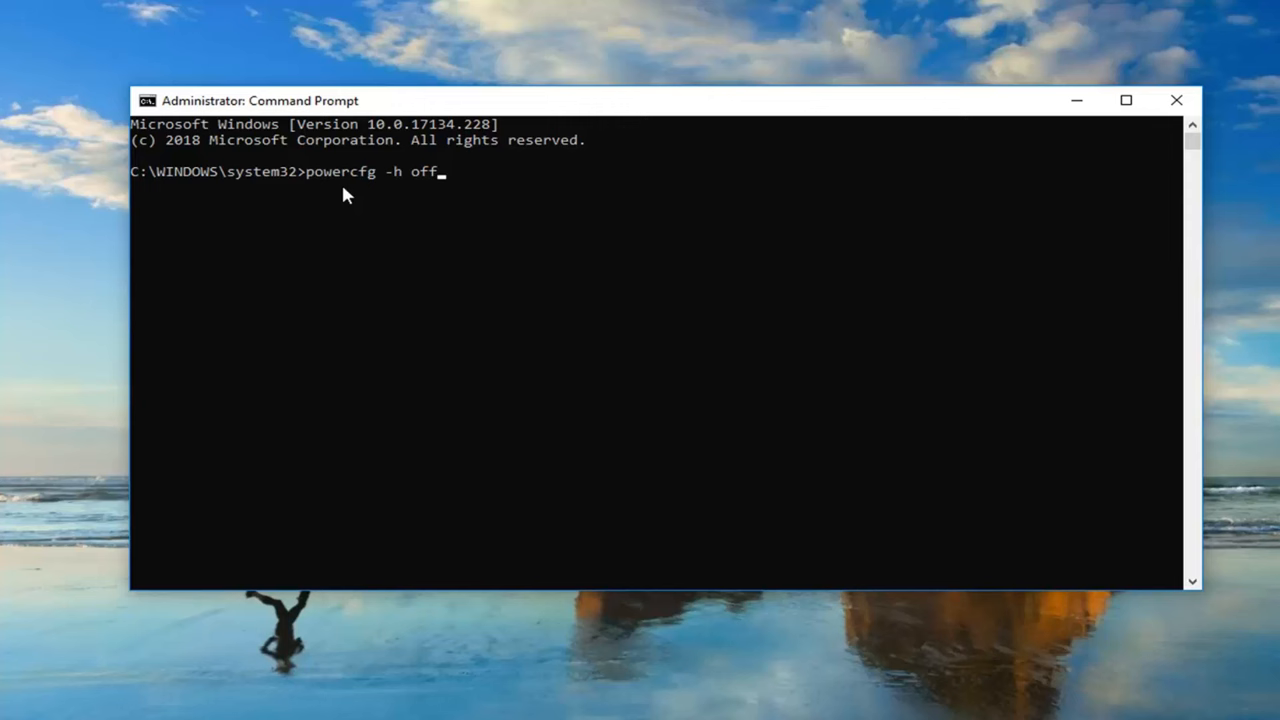
mouse_move(338, 190)
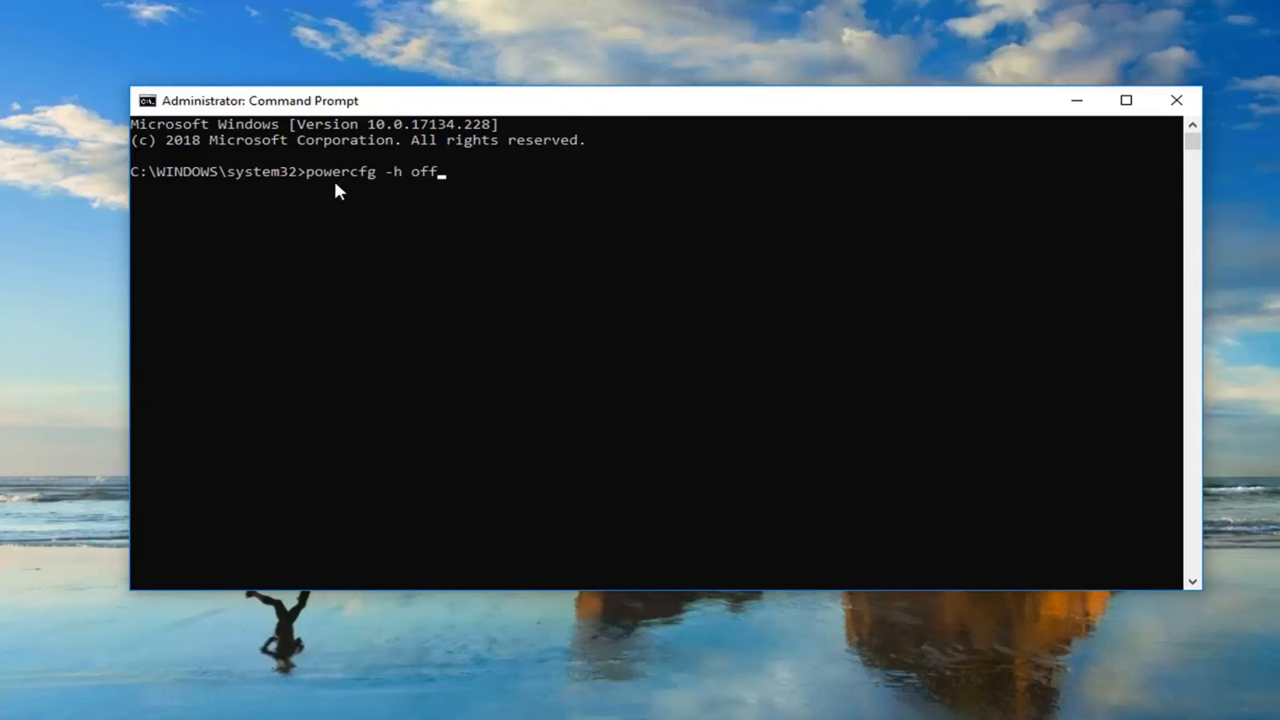
mouse_move(380, 195)
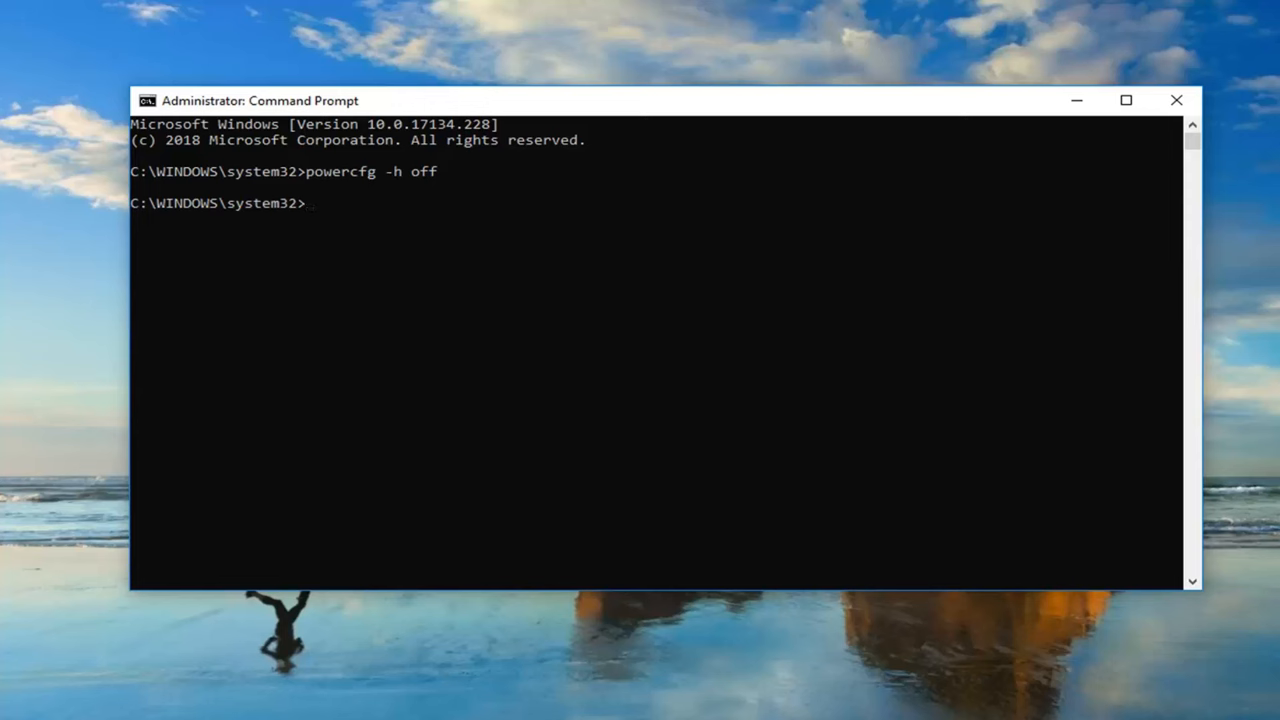
mouse_move(1180, 85)
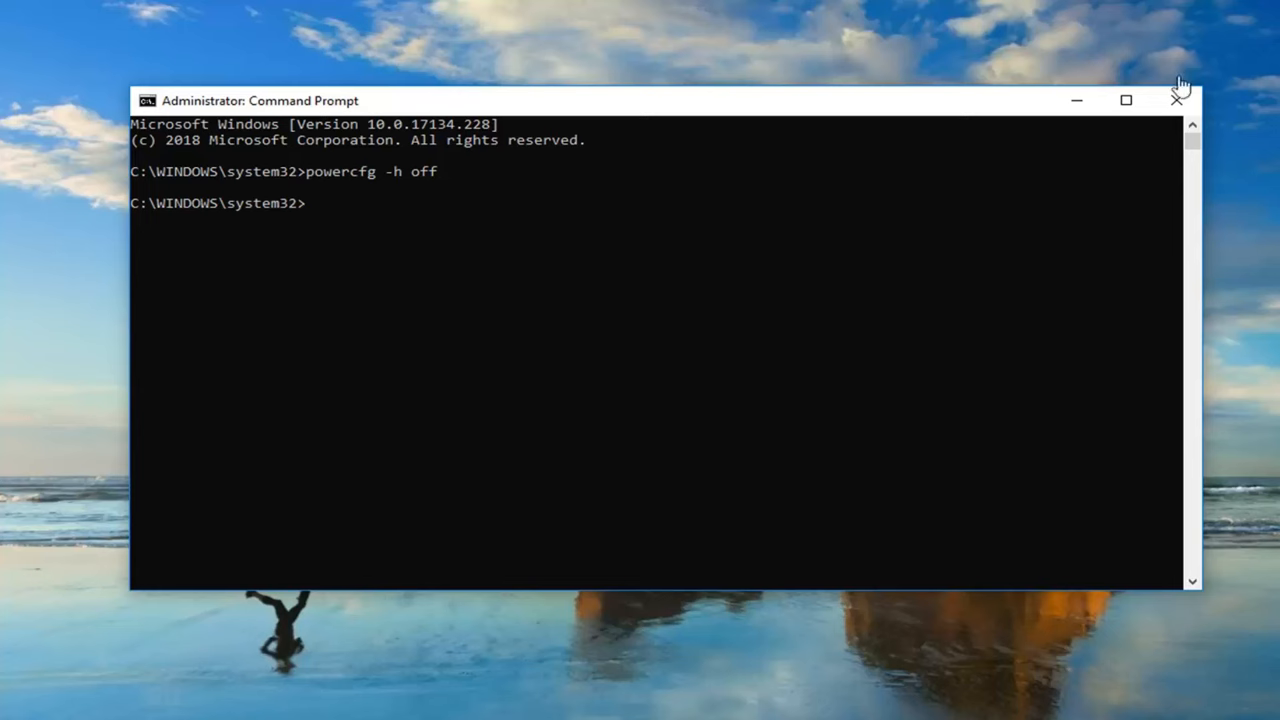
click(1177, 100)
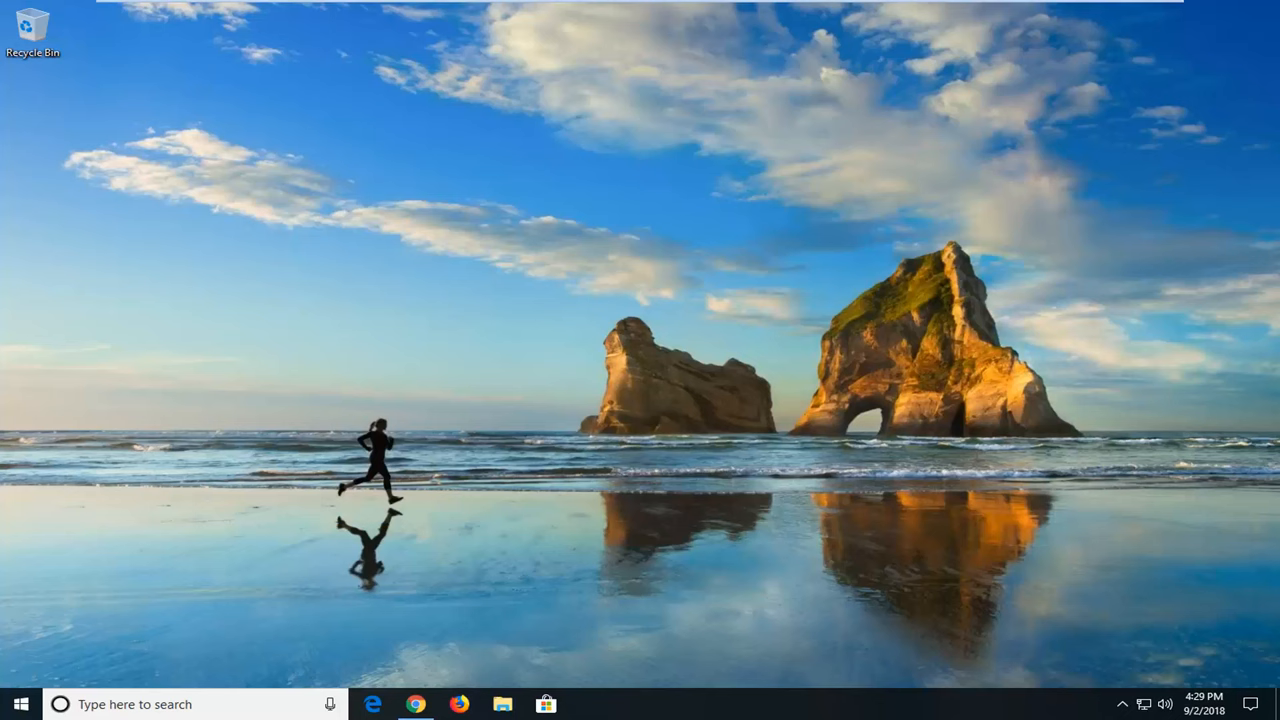